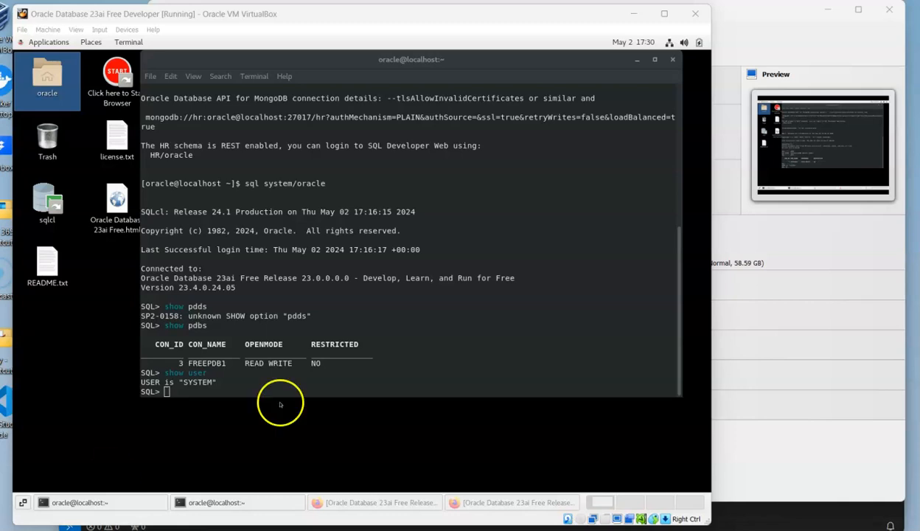
mouse_move(740, 439)
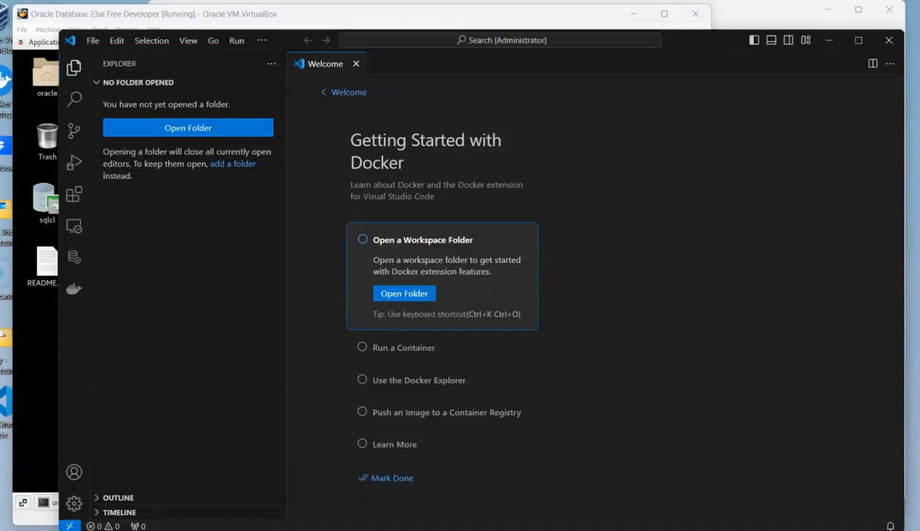
mouse_move(168, 243)
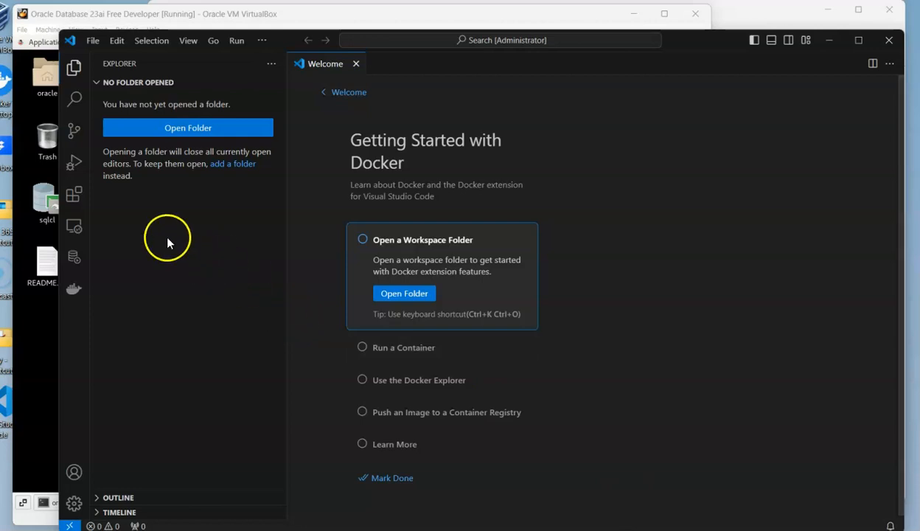
mouse_move(74, 256)
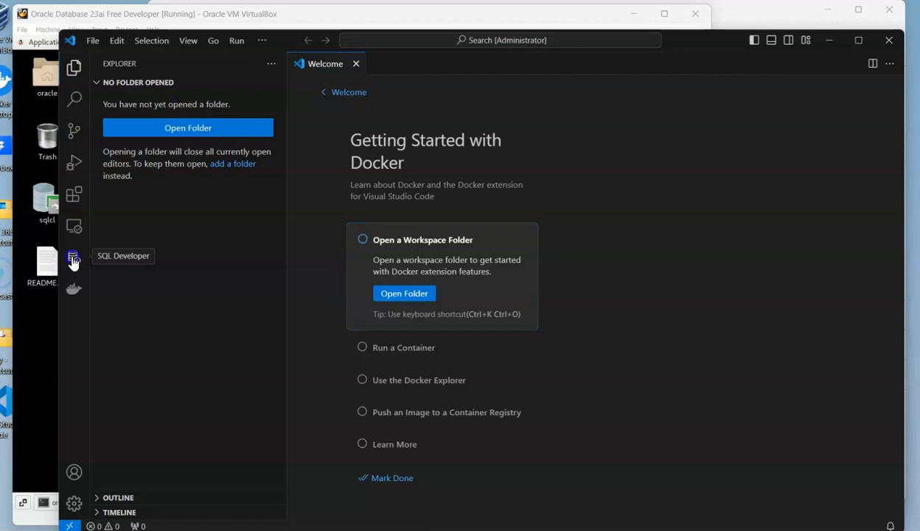
- Show the SQL Developer Connections view with the saved Localhost-23-4-beta connection and snippets
click(73, 259)
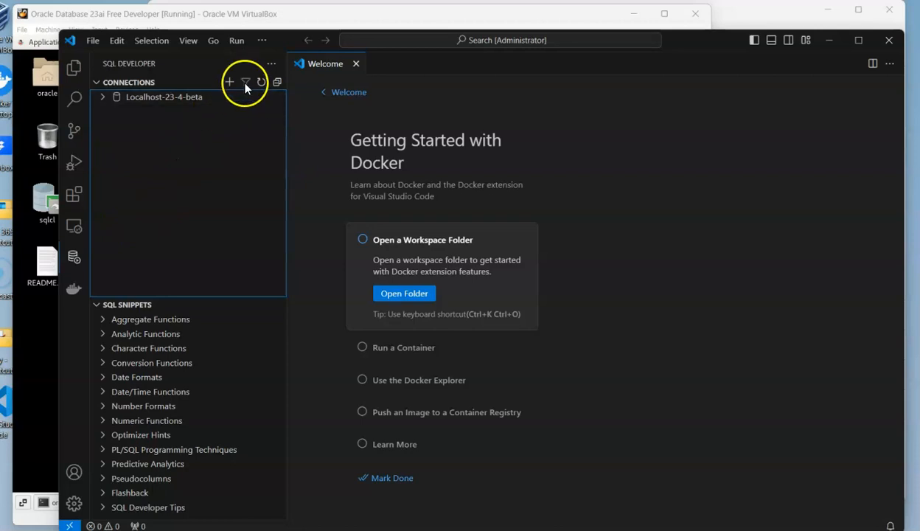
- Start a new connection and name it 'Oracle 23ai VM', fixing the 'Orace' typo
click(229, 83)
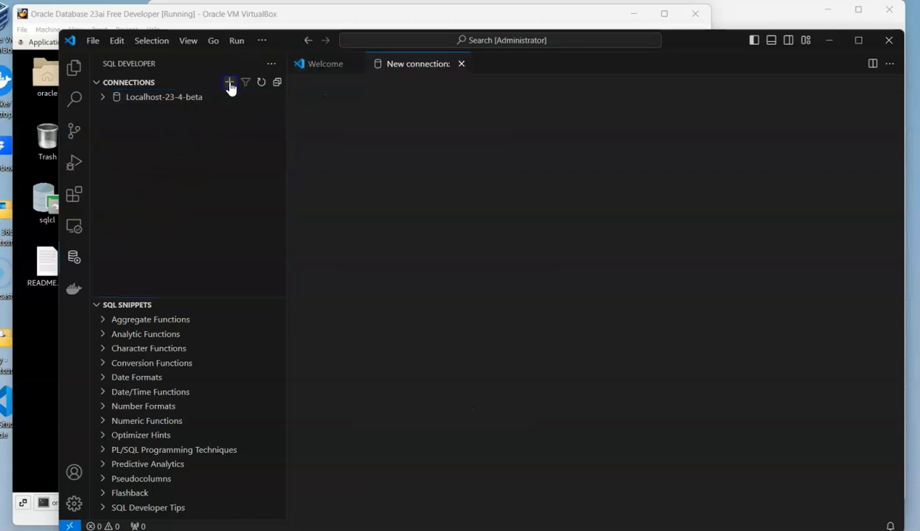
click(230, 83)
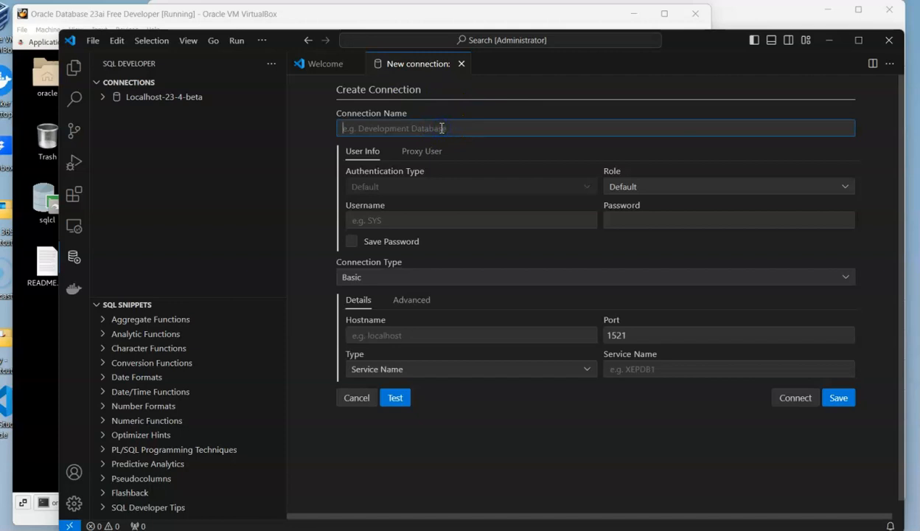
text(Orace)
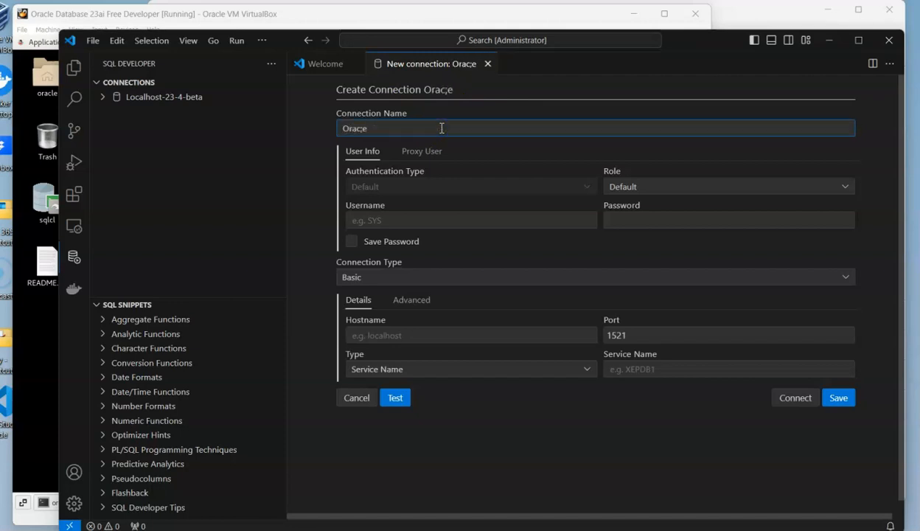
key(Backspace)
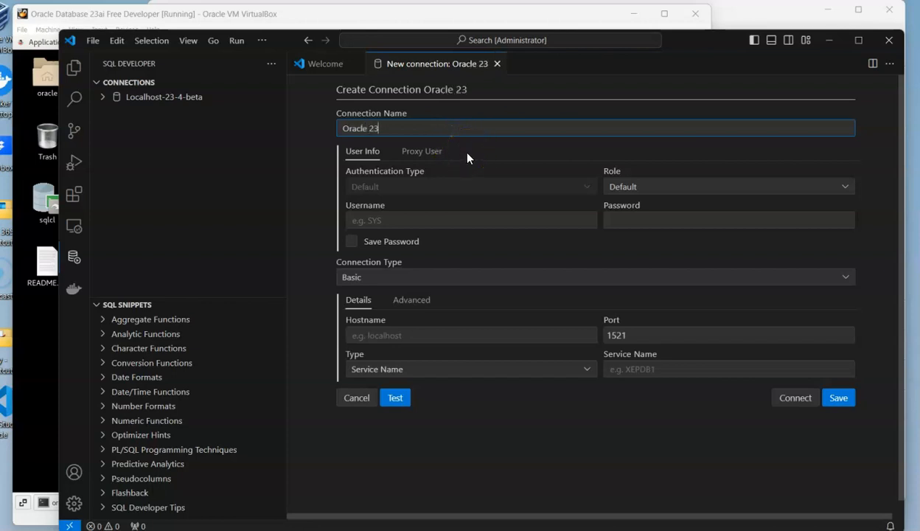
text(ai VM)
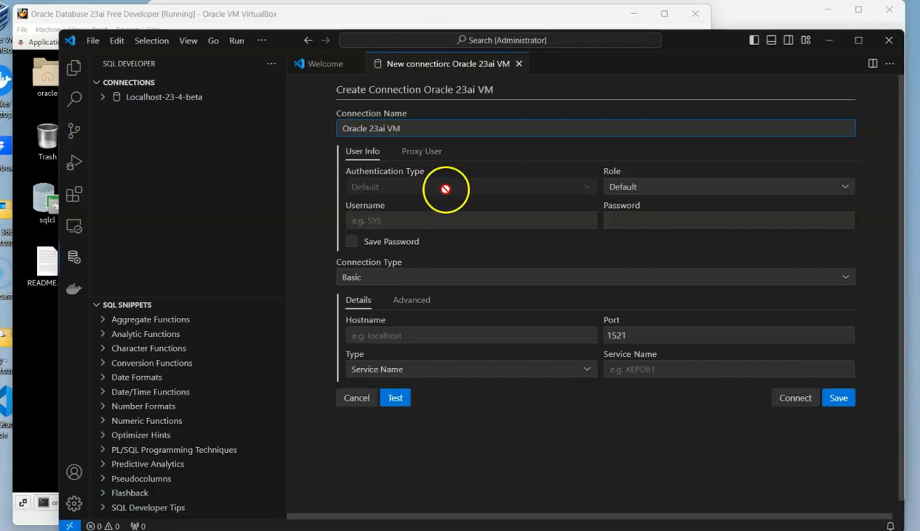
mouse_move(427, 206)
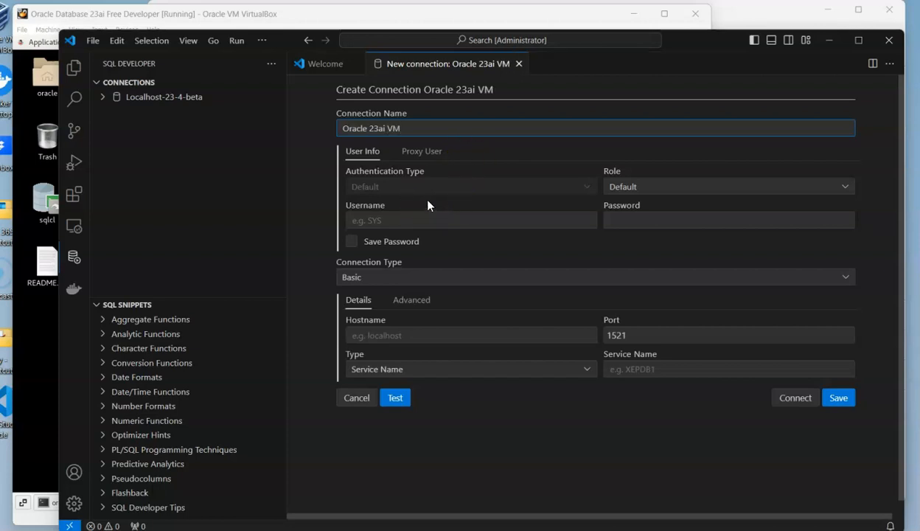
- Enter username 'system' and its password in the connection form
click(472, 221)
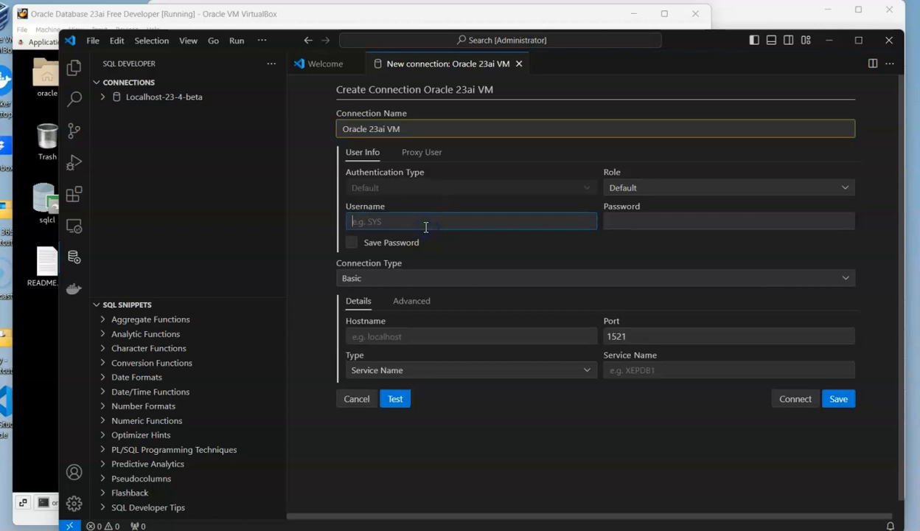
text(system)
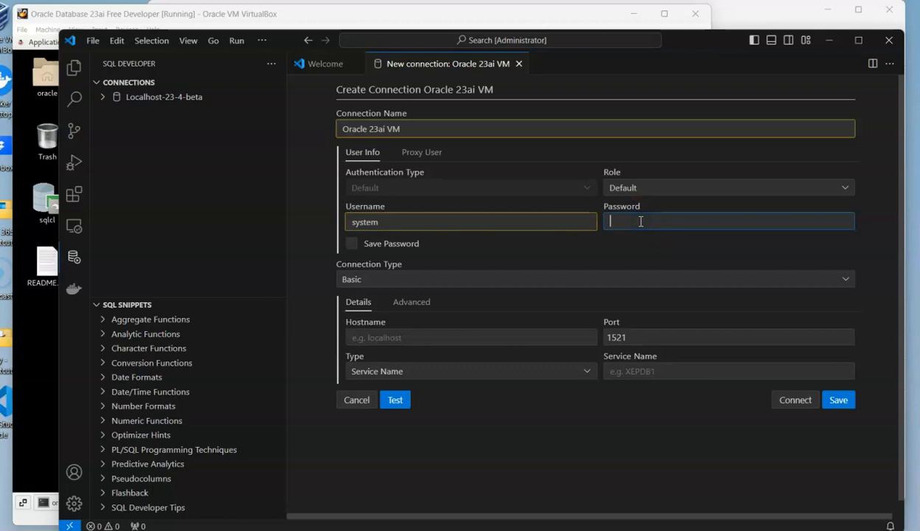
text(password)
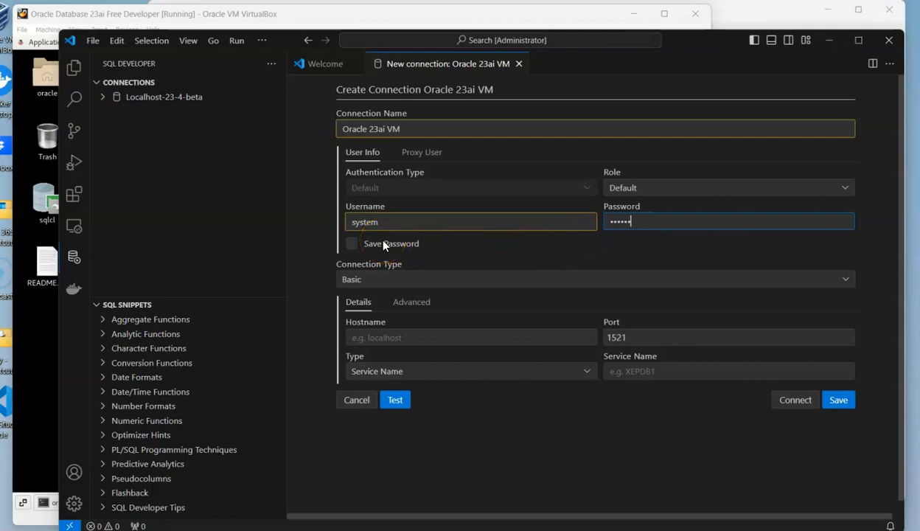
- Turn on Save Password and set hostname 'localhost' and service name 'freepdb1'
click(352, 248)
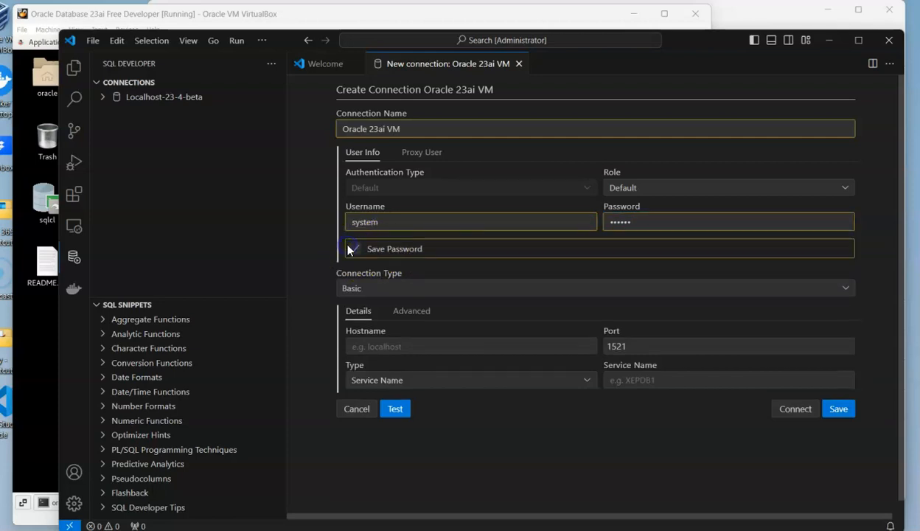
click(354, 248)
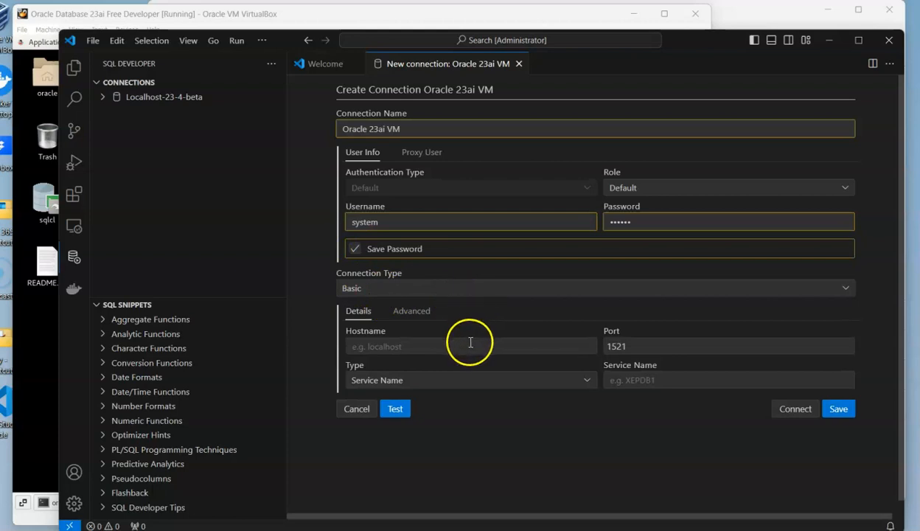
click(471, 345)
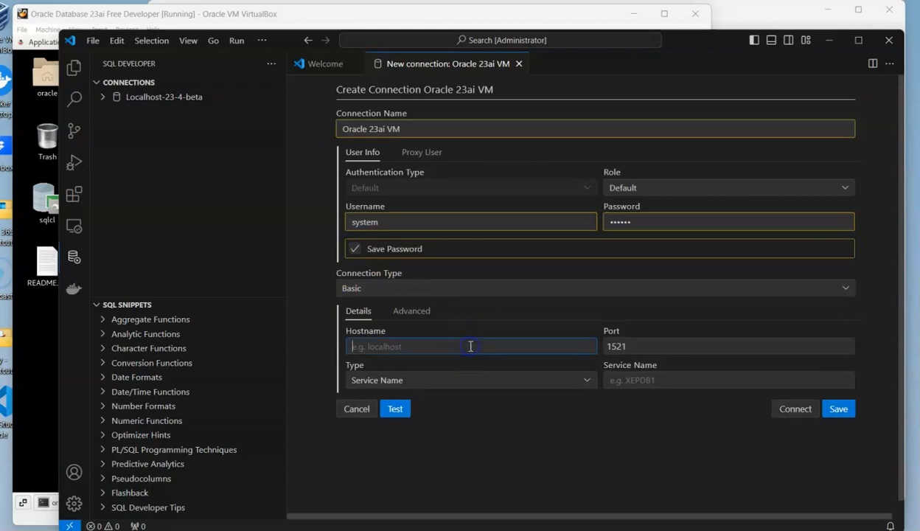
text(local)
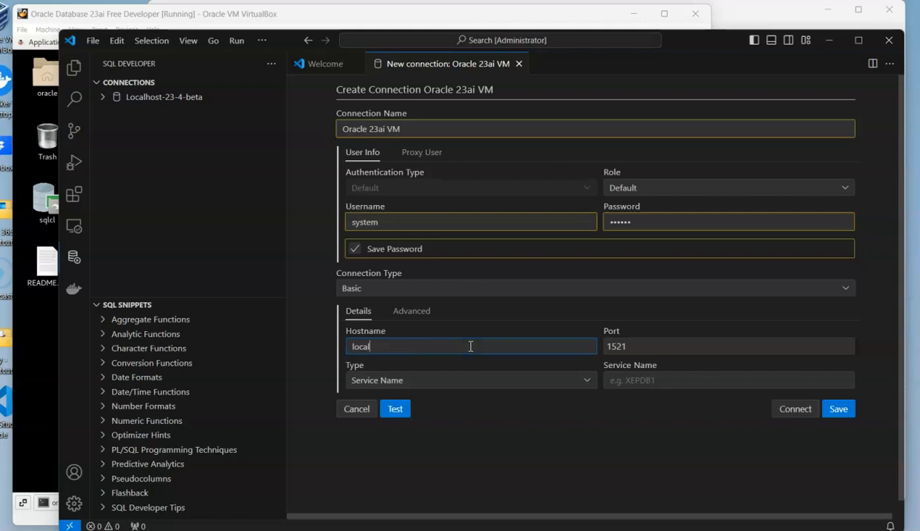
text(host)
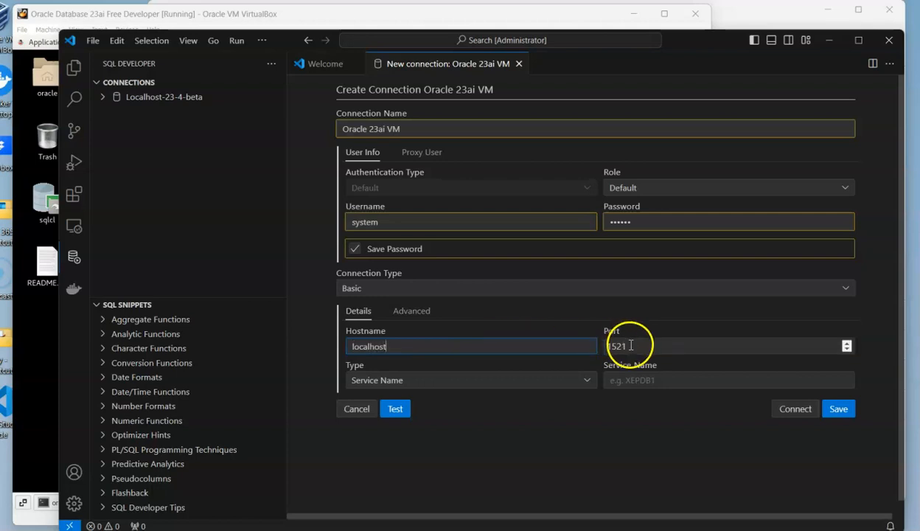
click(728, 380)
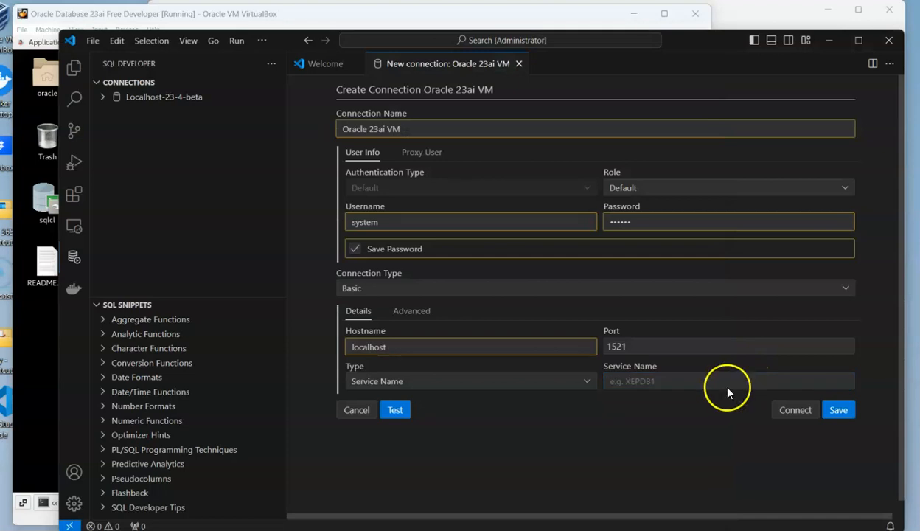
text(free)
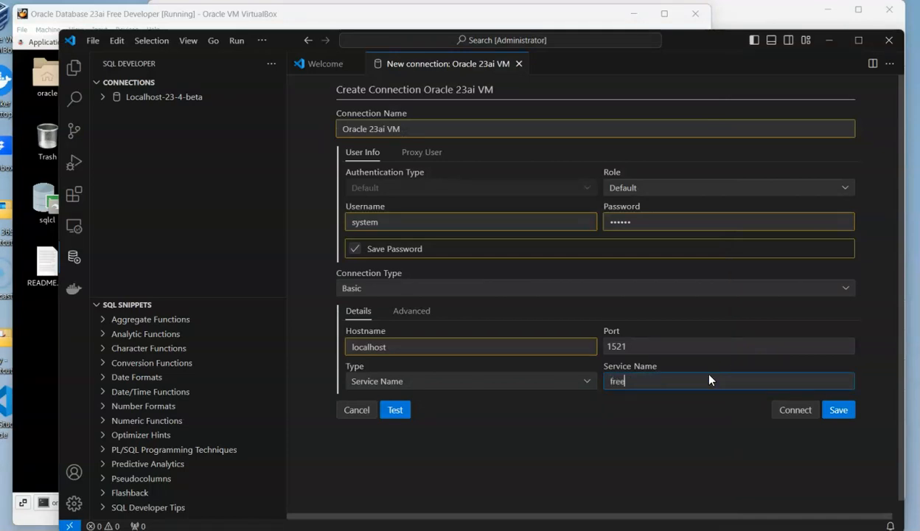
text(pdb1)
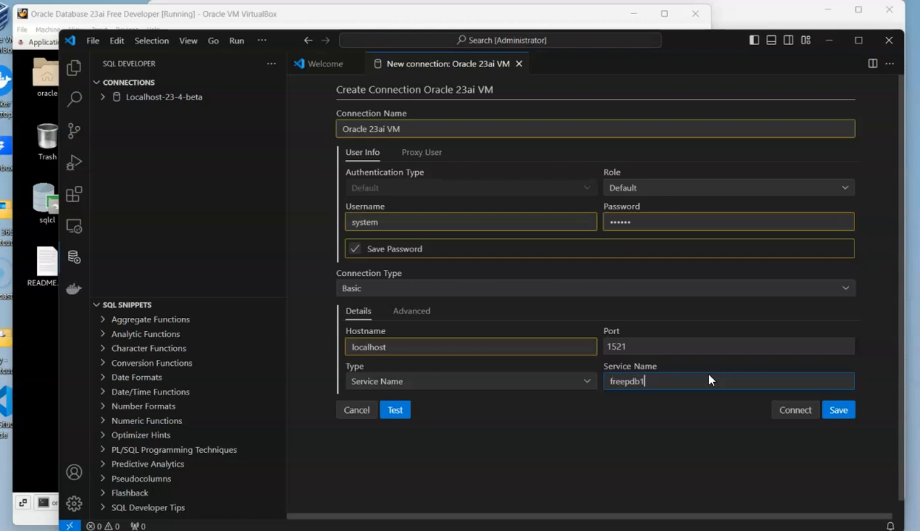
mouse_move(457, 404)
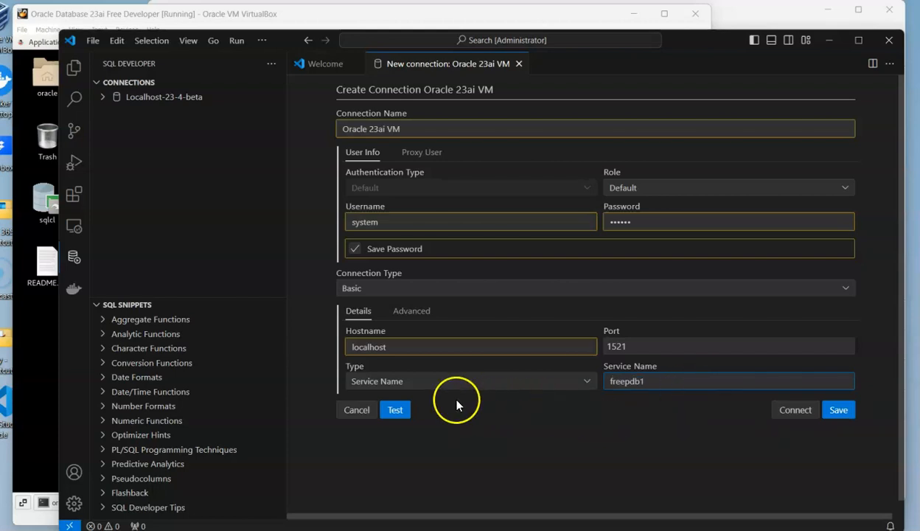
- Test the Oracle 23ai VM connection settings
click(395, 409)
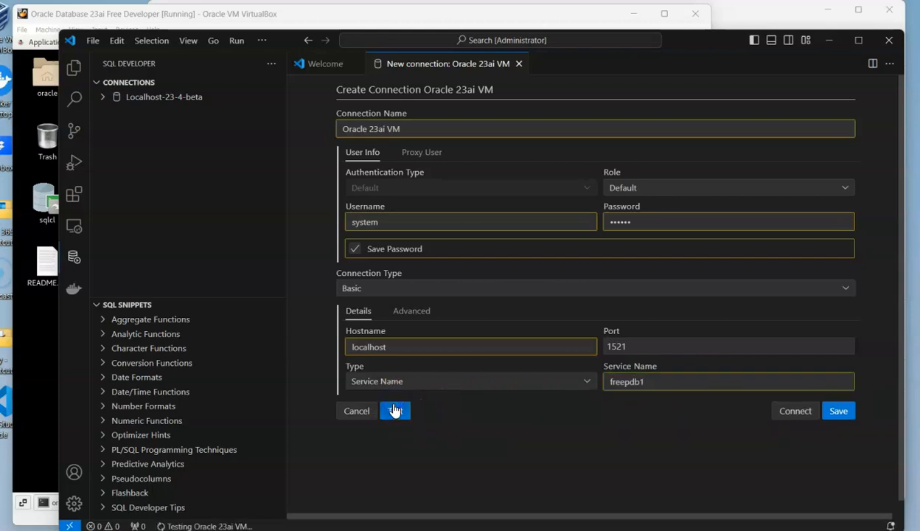
click(395, 410)
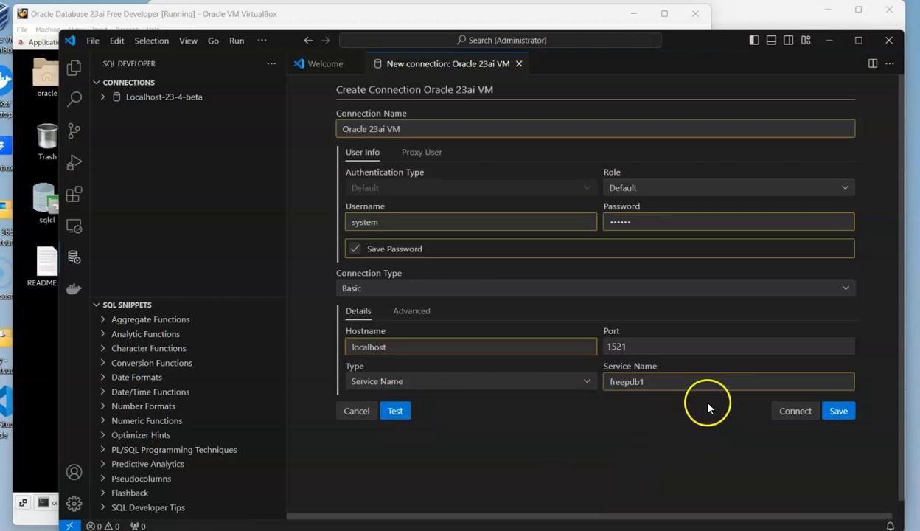
- Save the Oracle 23ai VM connection and select it in the Connections list
click(837, 410)
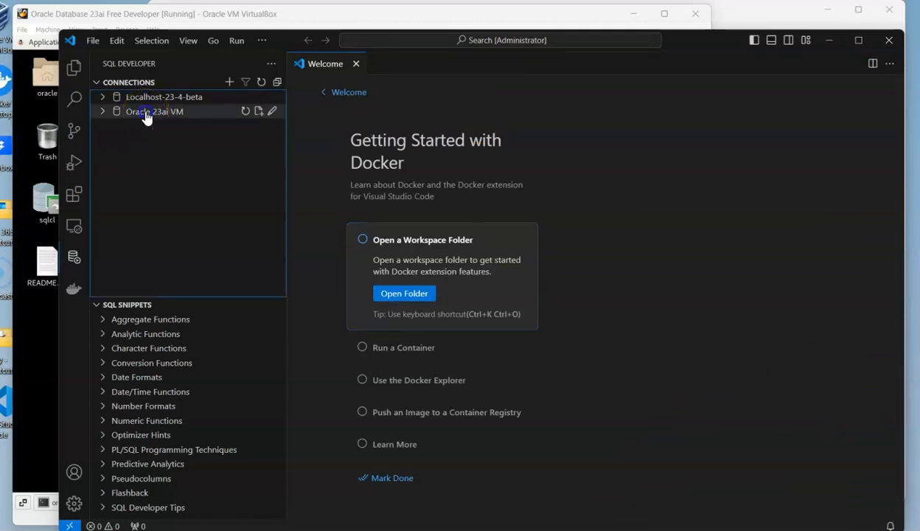
click(155, 112)
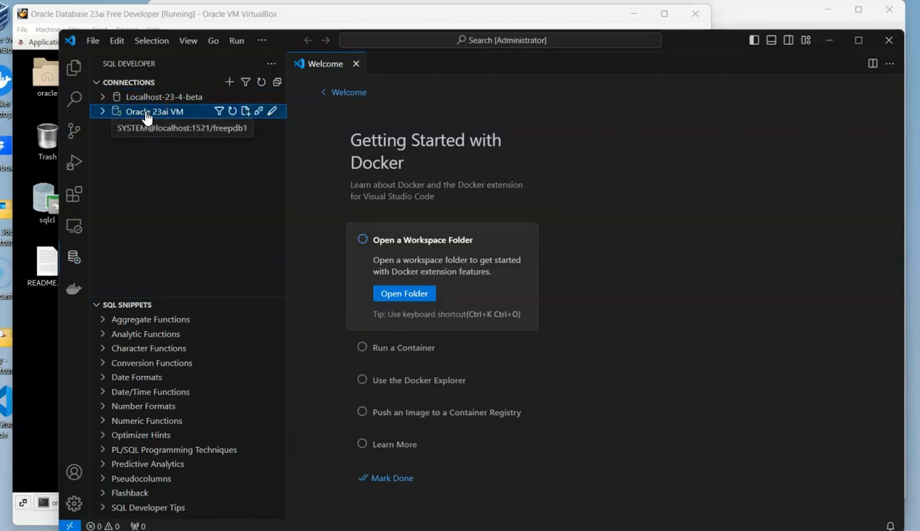
mouse_move(148, 115)
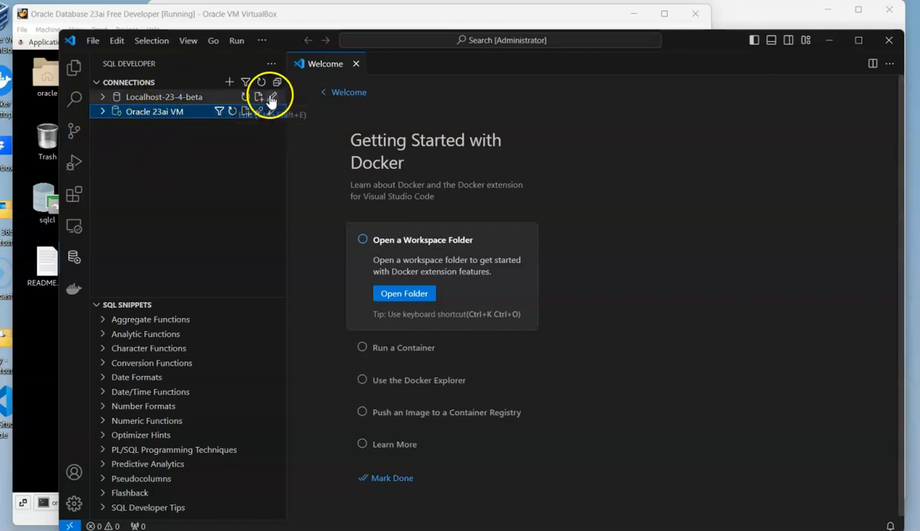
click(272, 99)
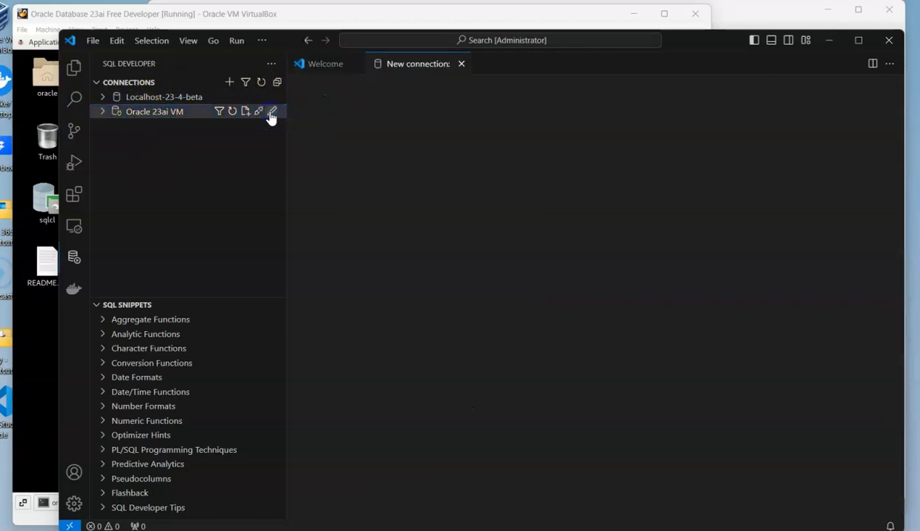
- View the read-only 'Cannot edit while connected' Oracle 23ai VM details, then close them
click(271, 112)
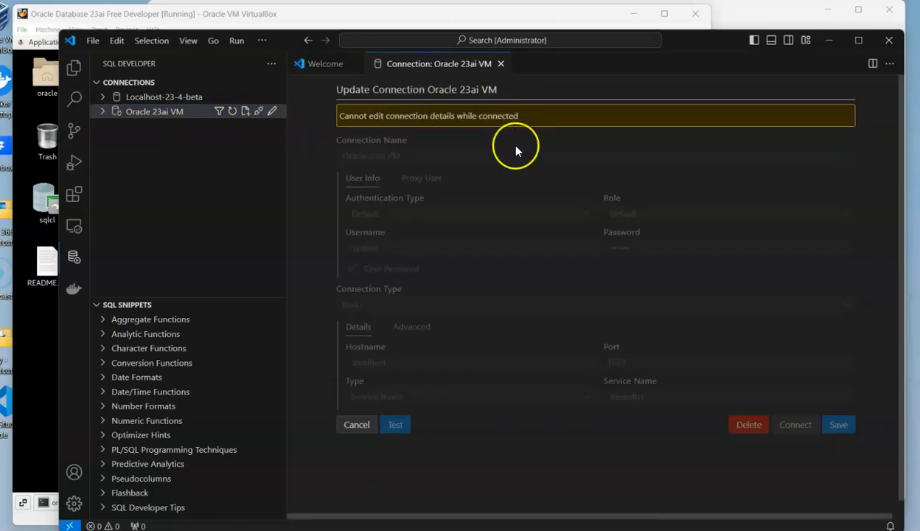
mouse_move(236, 132)
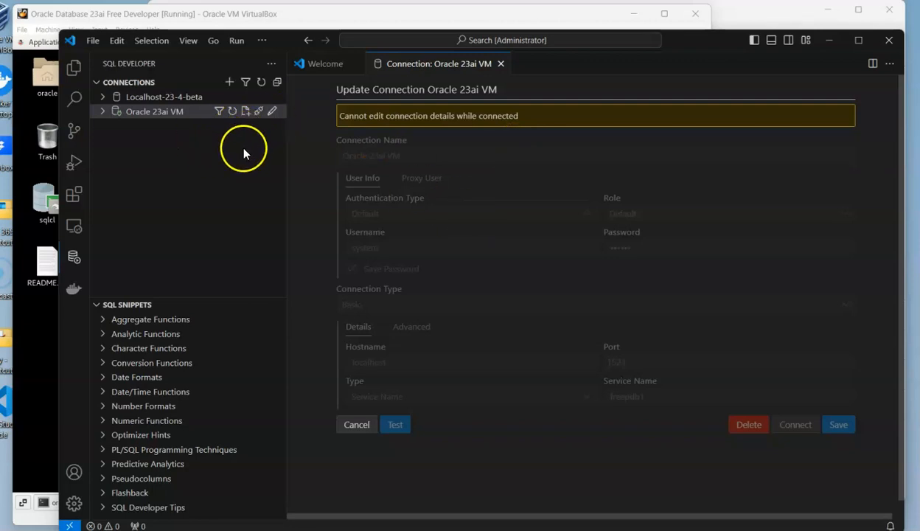
mouse_move(501, 63)
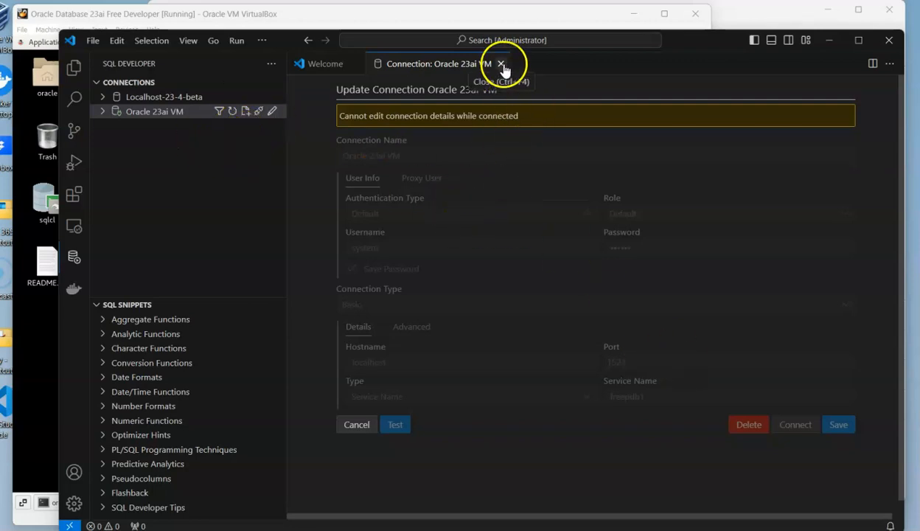
click(502, 64)
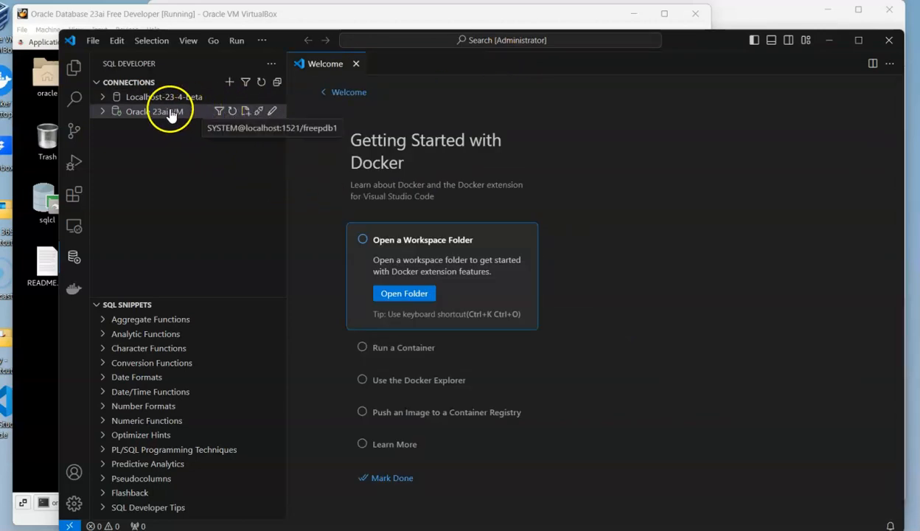
- Disconnect, append ' - SYSTEM' to the connection name (fixing 'SYSETM'), and save
click(153, 112)
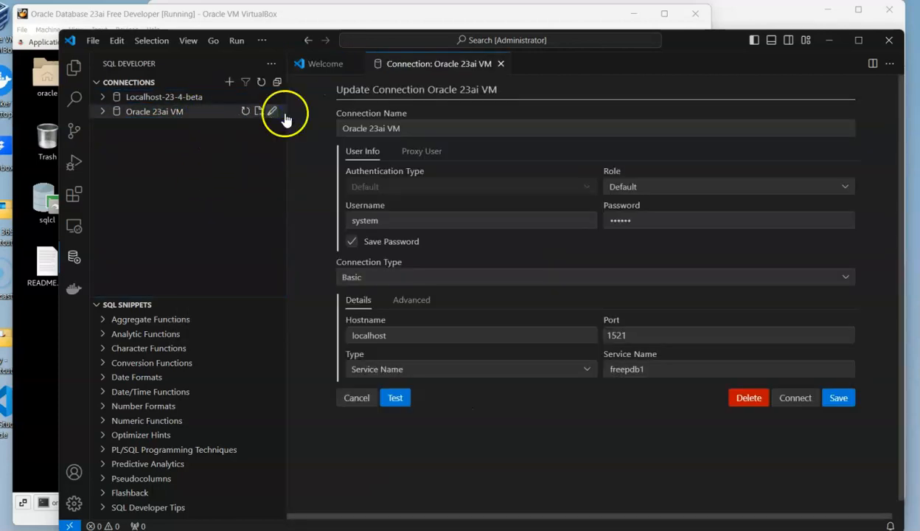
text(-)
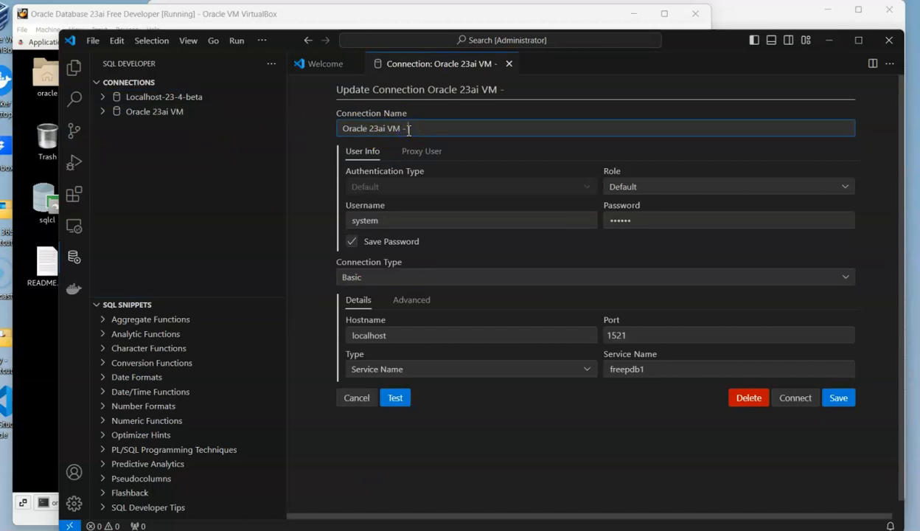
text(SYSETM)
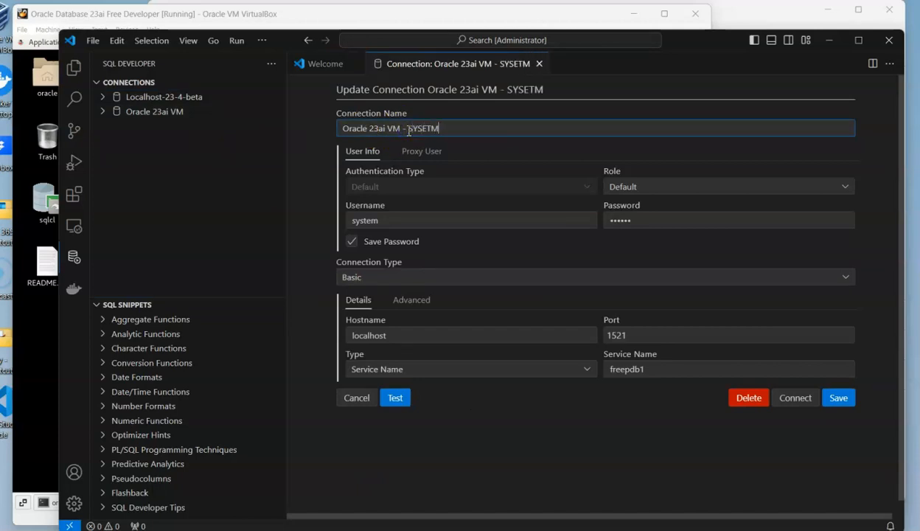
key(Backspace)
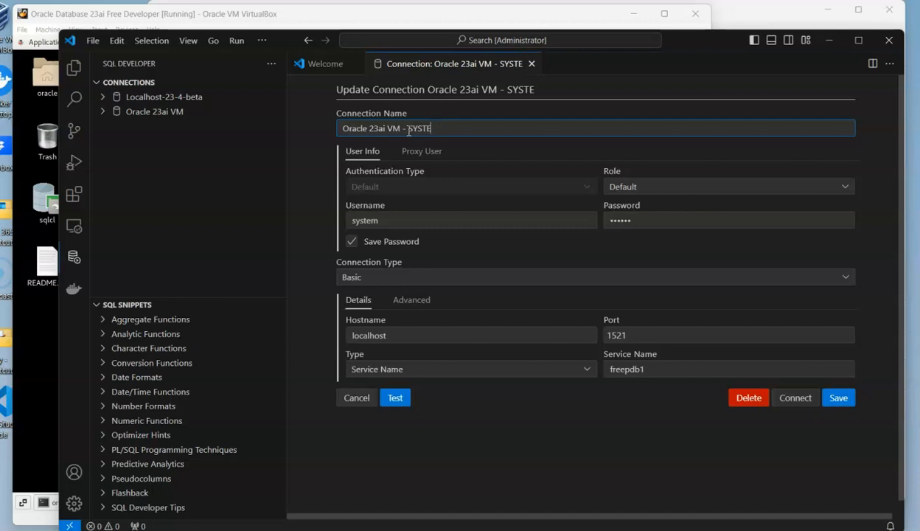
text(M)
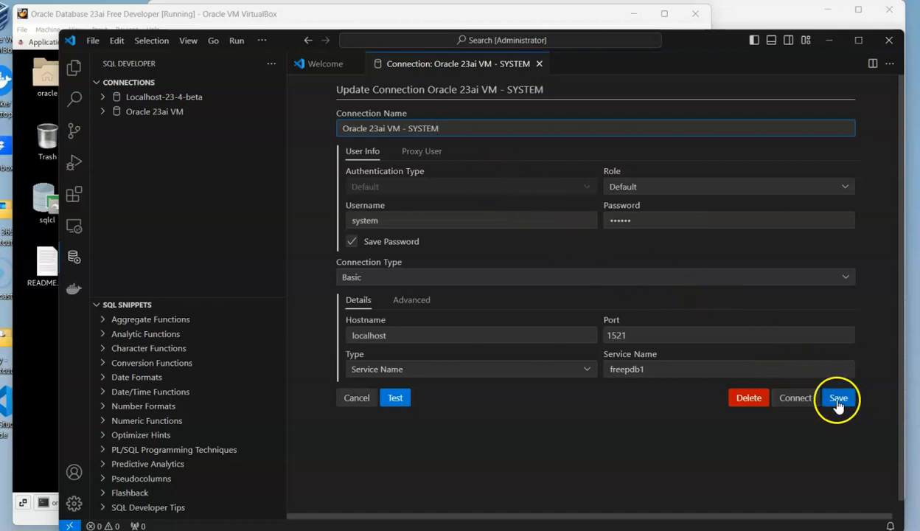
click(837, 398)
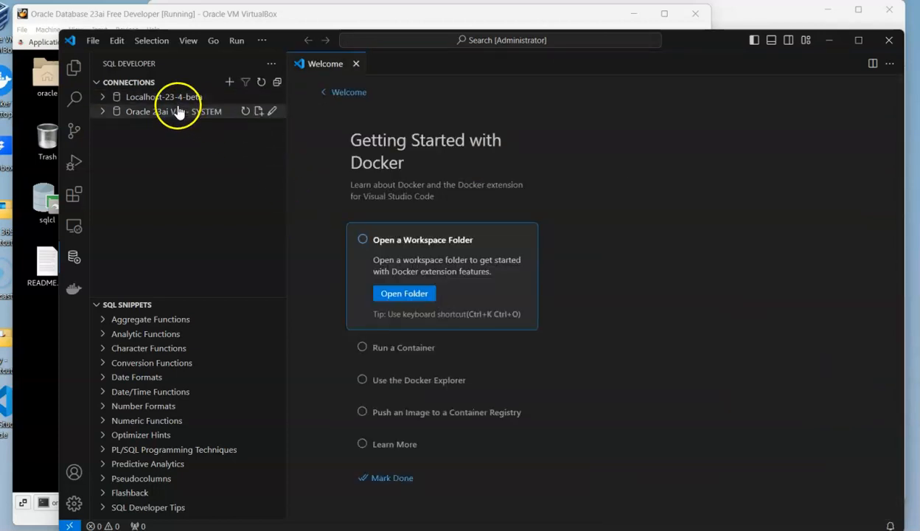
- Connect to Oracle 23ai VM - SYSTEM and start a blank SQL worksheet on it
right_click(155, 112)
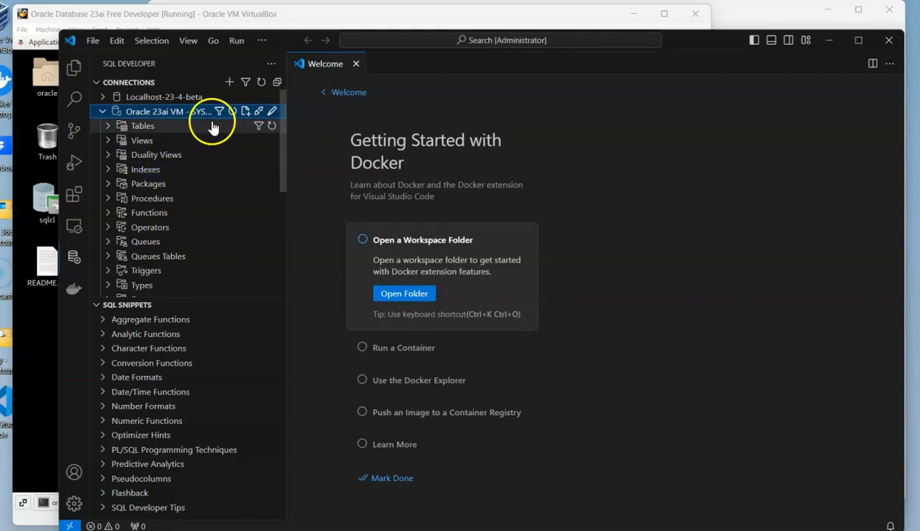
mouse_move(245, 112)
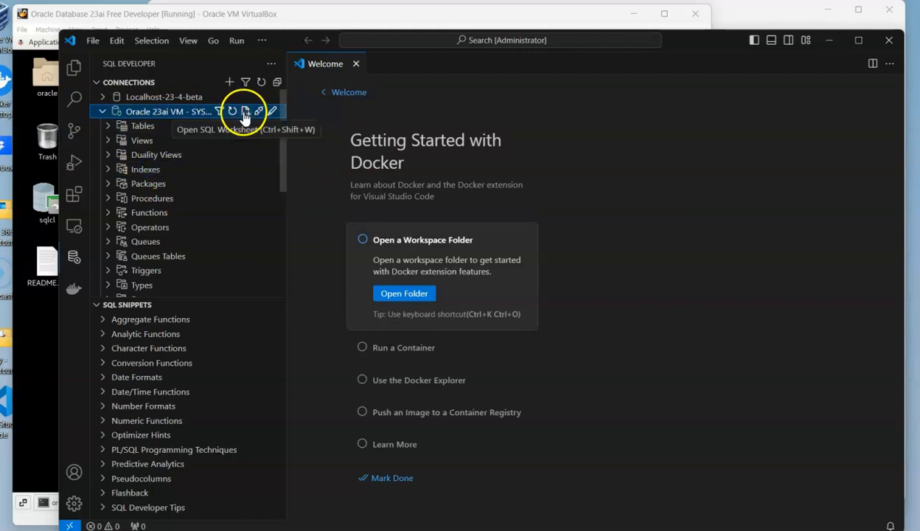
click(245, 112)
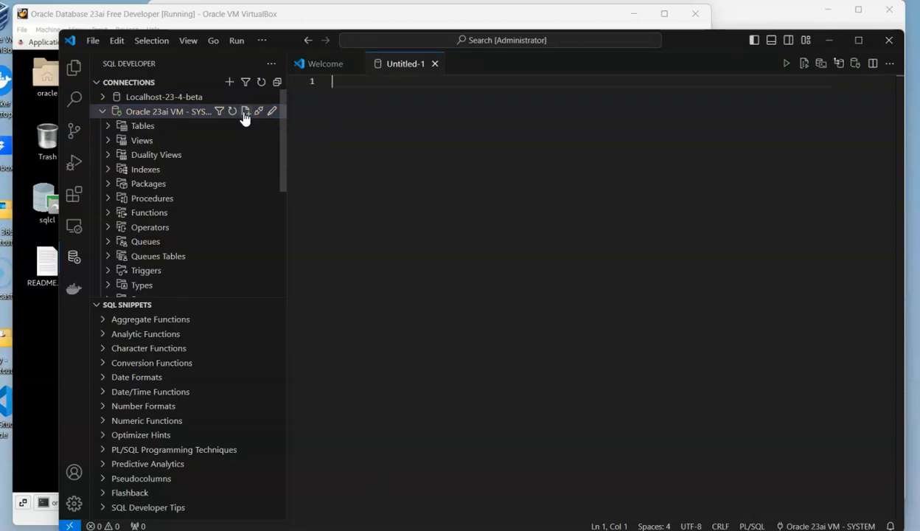
- Write 'show pdbs' in the worksheet, removing the stray PQ_DISTRIBUTE hint, and run it
text(shpw)
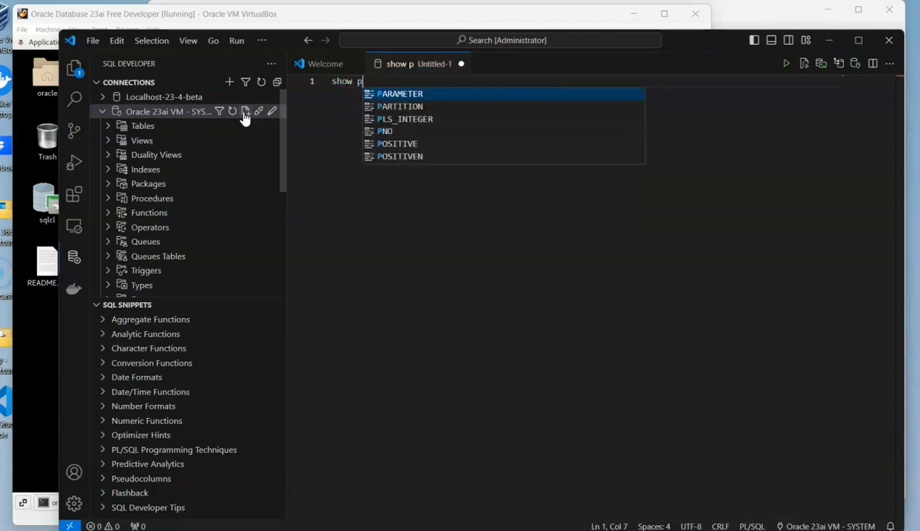
text(/*+ PQ_DISTRIBUTE(table-name outer-distr inner-distr) */)
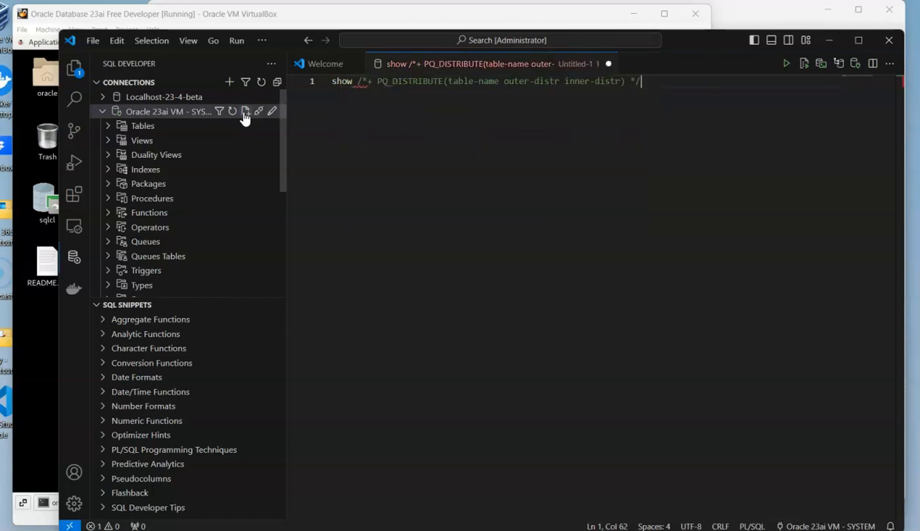
key(Backspace)
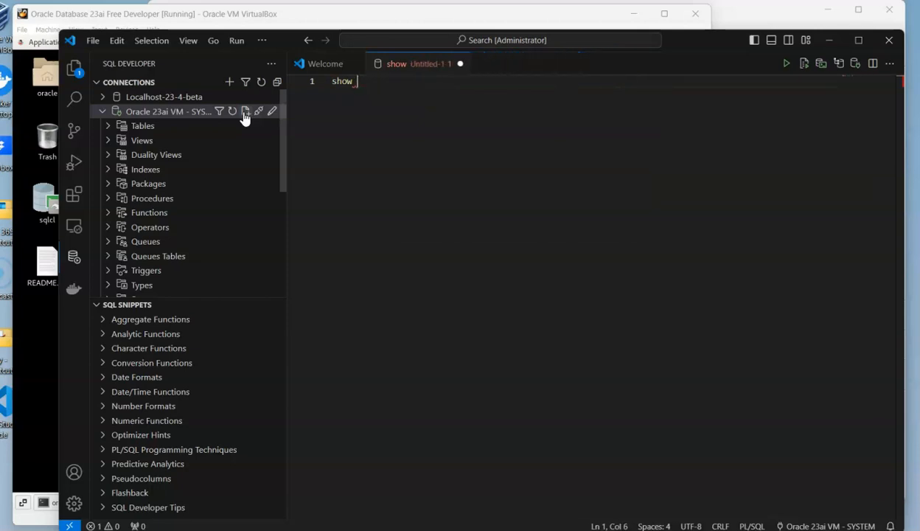
text(pdbs)
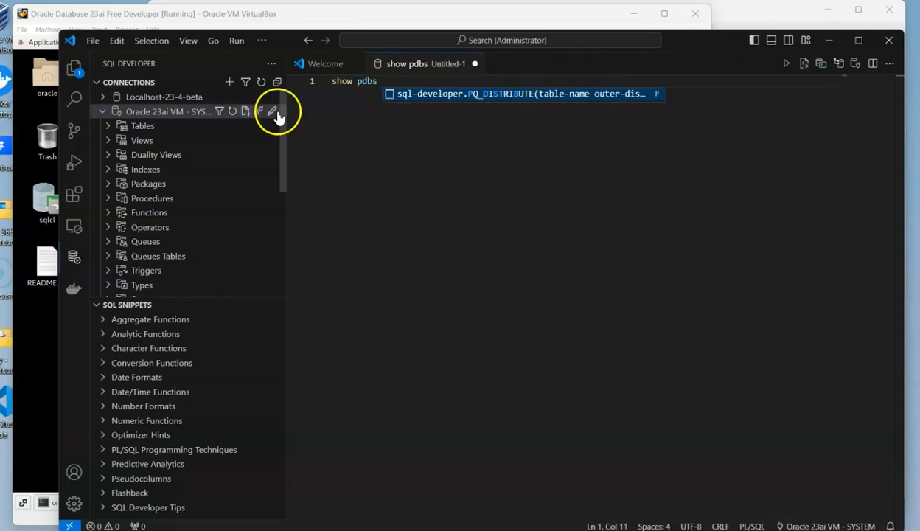
click(365, 156)
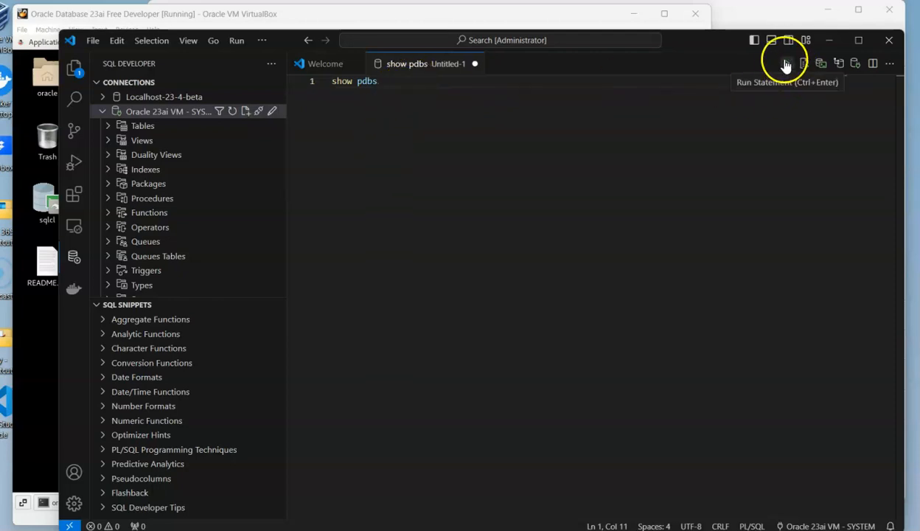
click(784, 62)
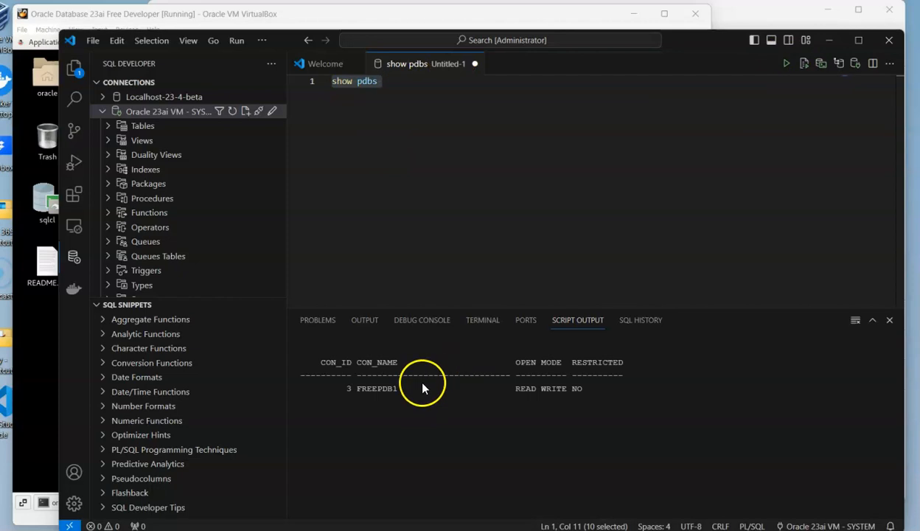
mouse_move(366, 398)
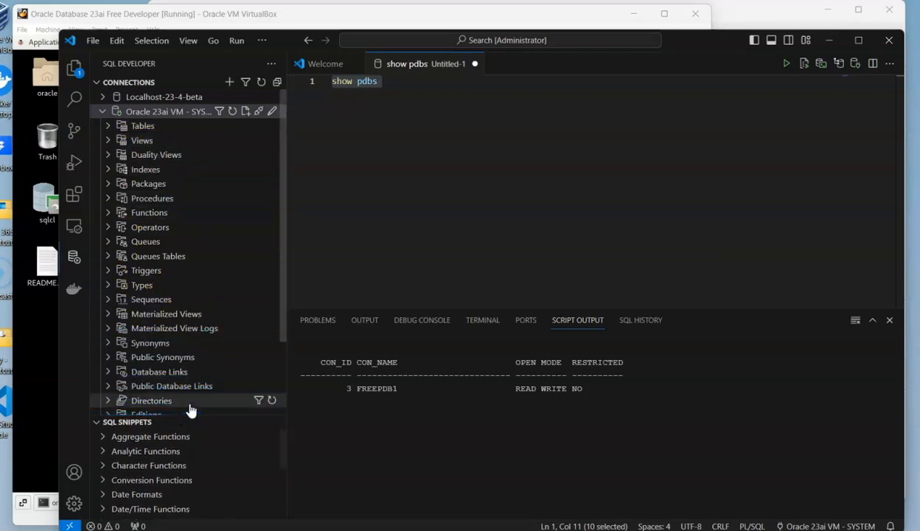
- Scroll to Other Users in the connection tree and bring up its Apply/Clear Filter options
scroll(down, 3)
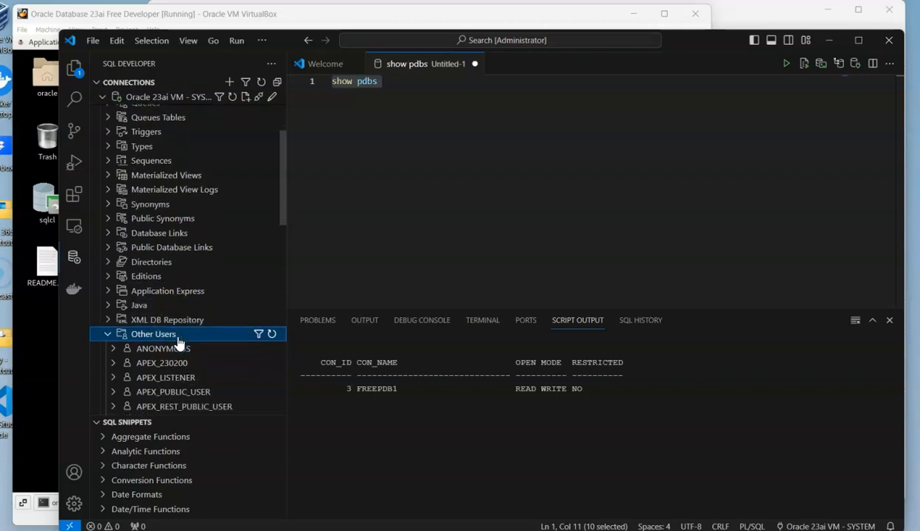
scroll(down, 3)
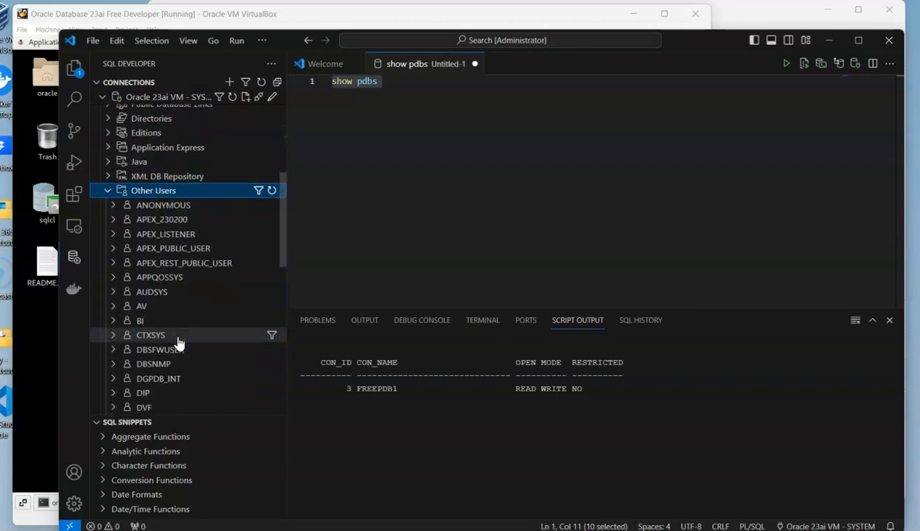
scroll(down, 3)
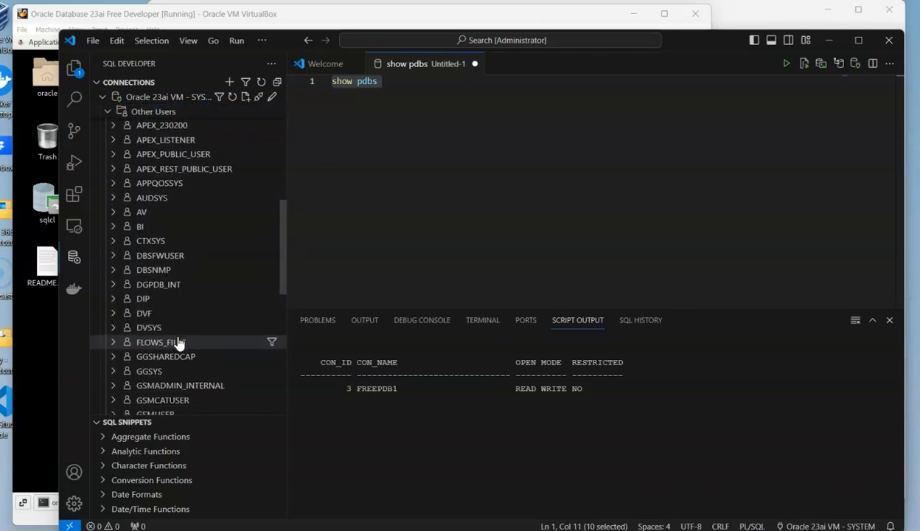
scroll(down, 3)
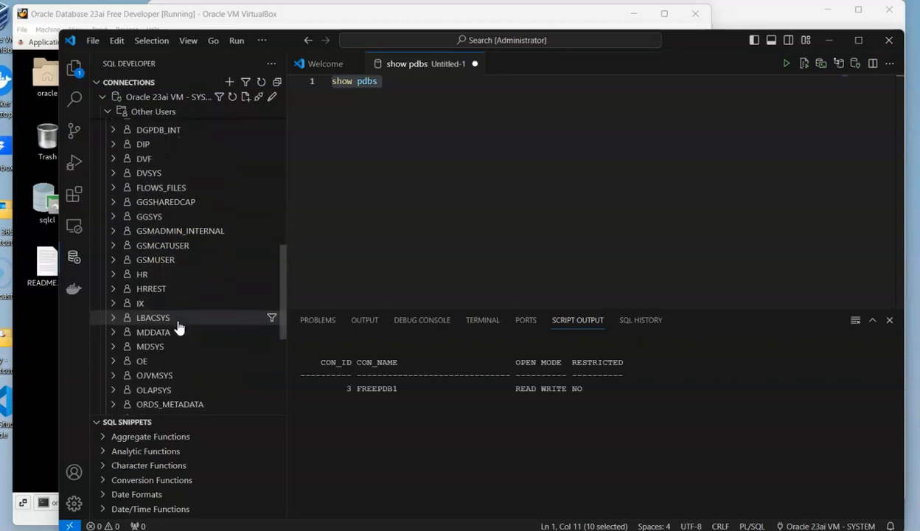
scroll(down, 3)
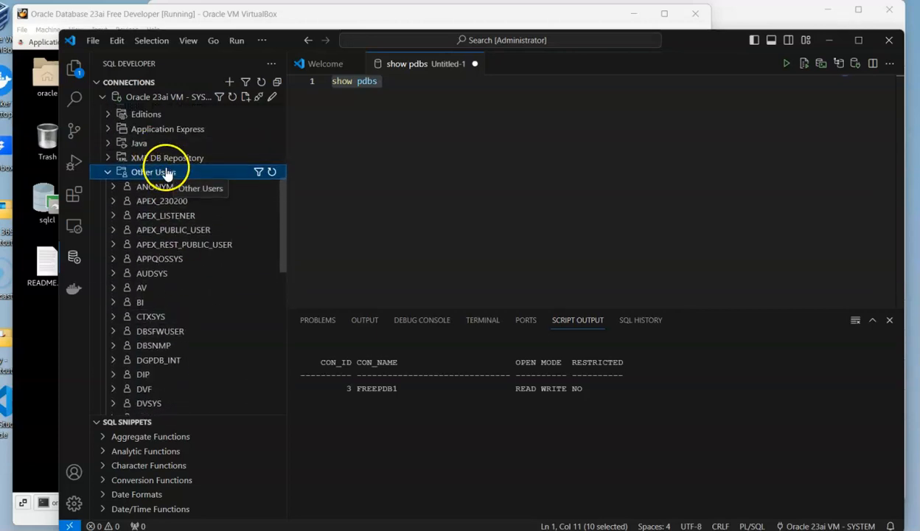
right_click(153, 171)
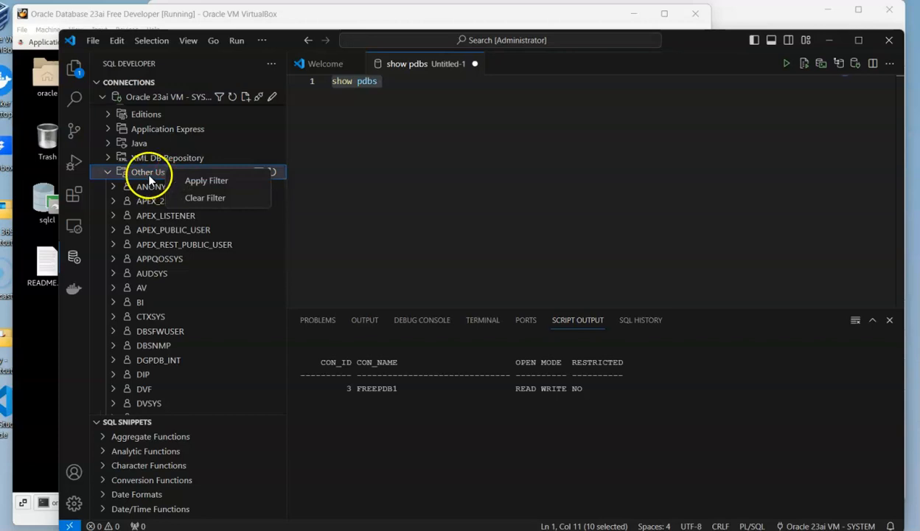